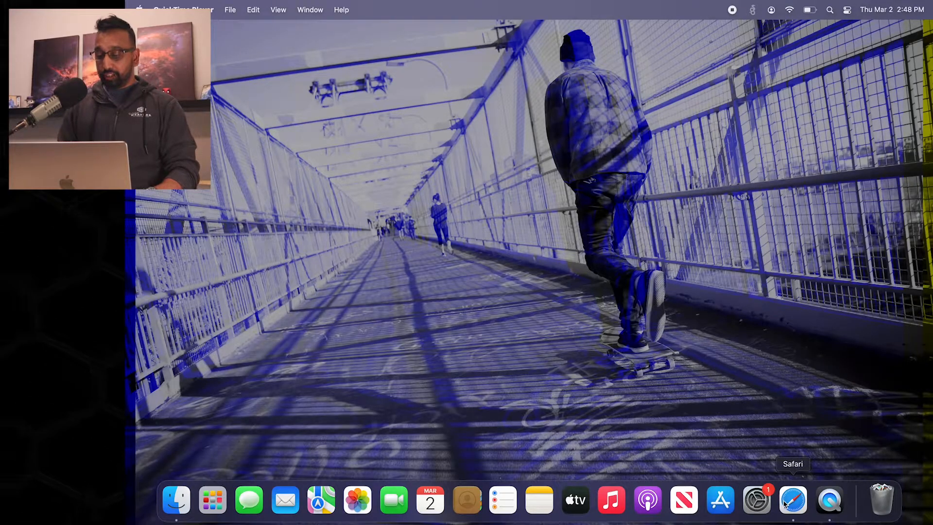
- Launch Safari and load codeweavers.com from the address bar's top hit
left_click(793, 500)
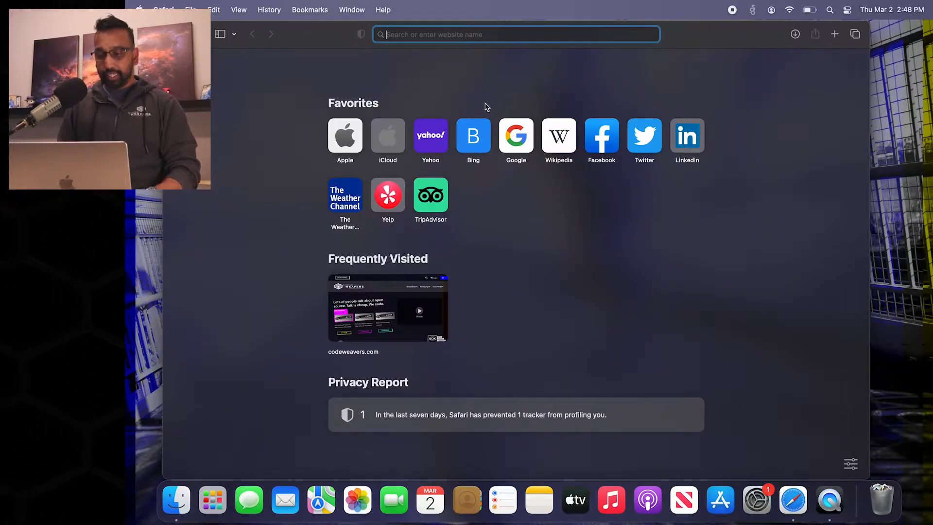
type("codeweavers.com")
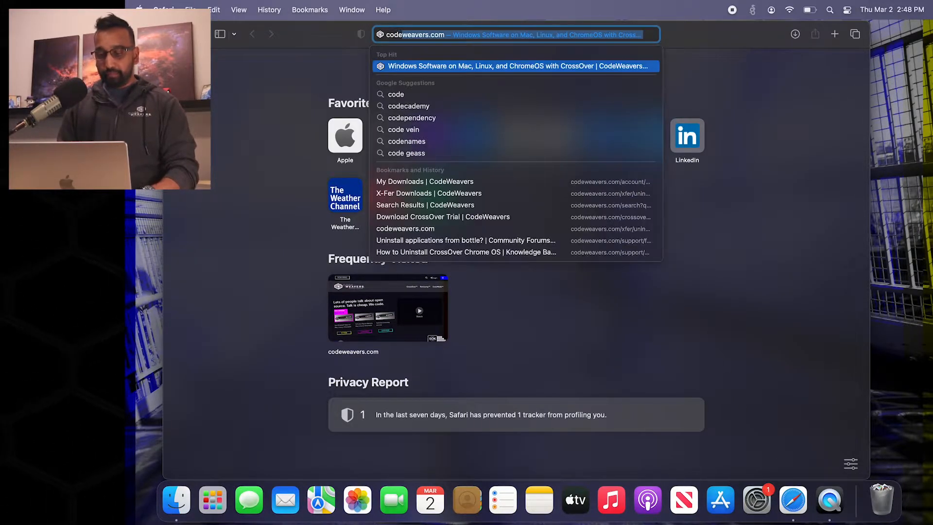
left_click(519, 66)
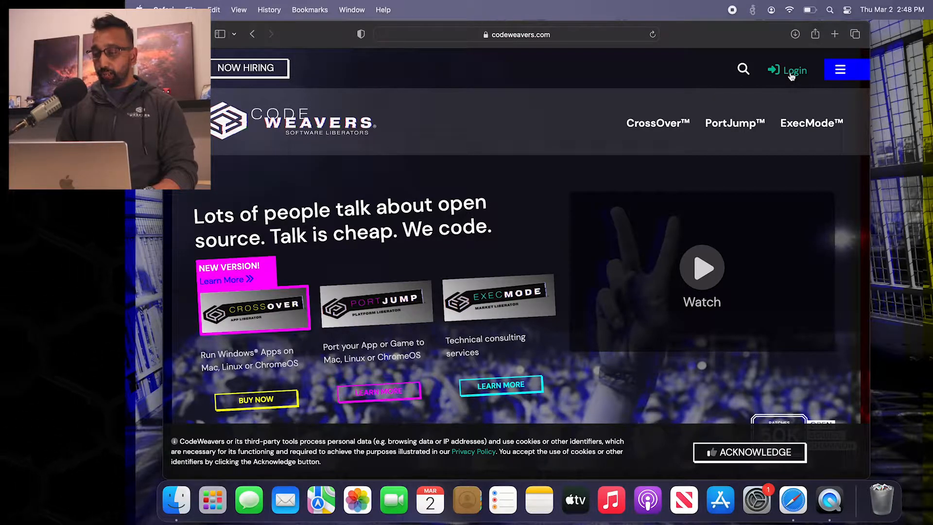
- Log in to the CodeWeavers account and go to its My Downloads page
left_click(791, 70)
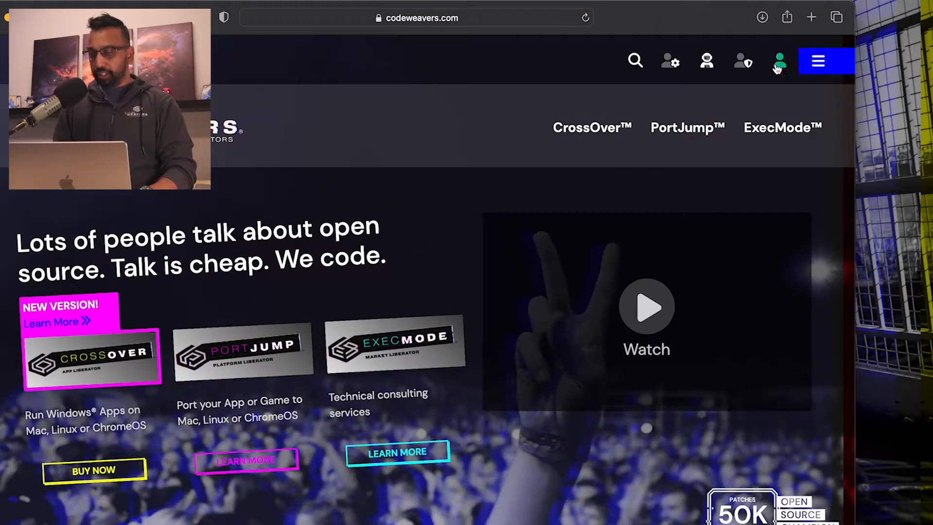
mouse_move(779, 60)
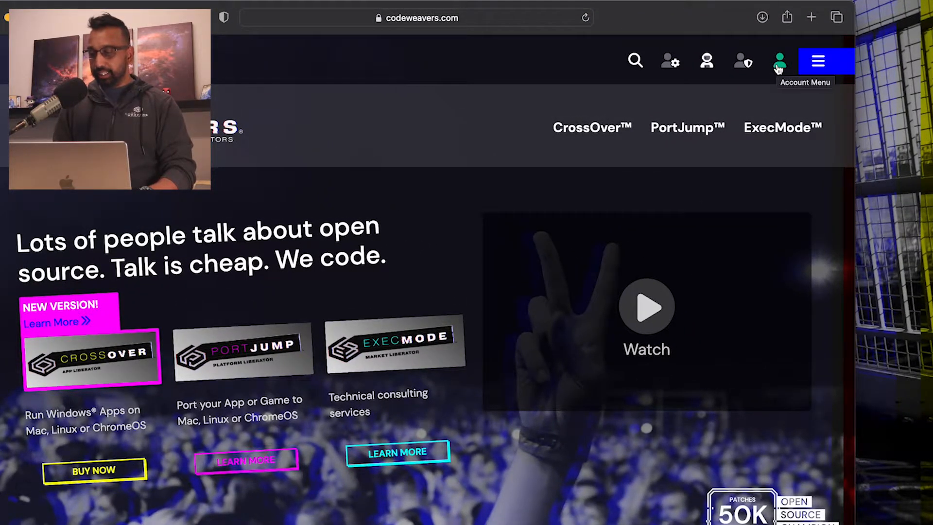
left_click(779, 61)
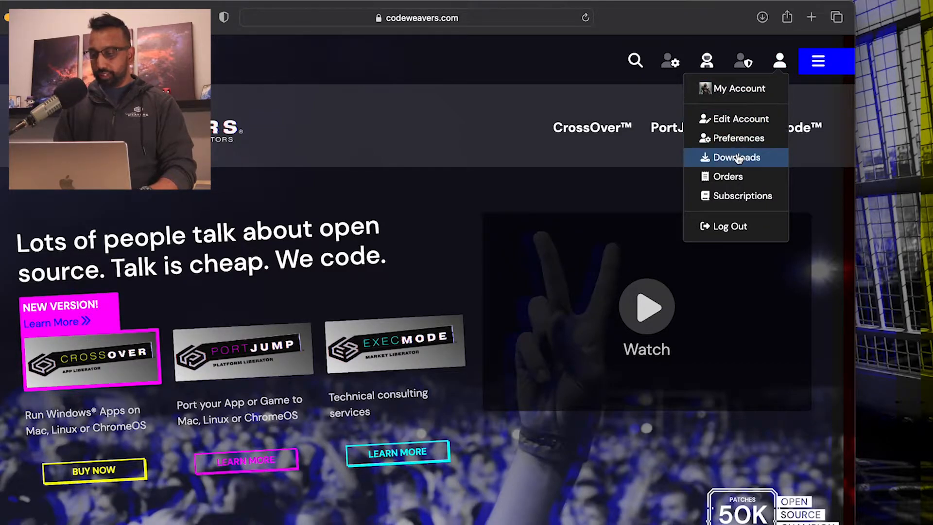
left_click(733, 157)
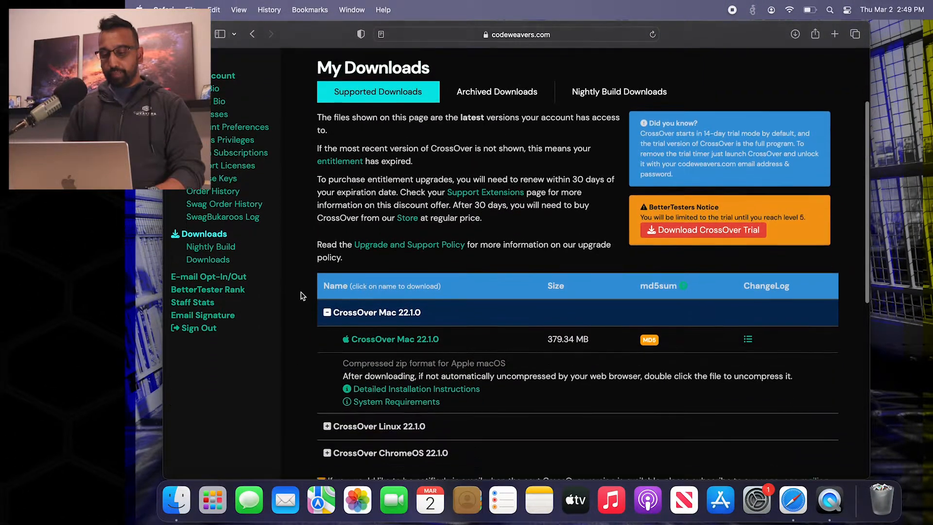
- Scroll to Supported Downloads and get CrossOver Mac 22.1.0
scroll("down", 3)
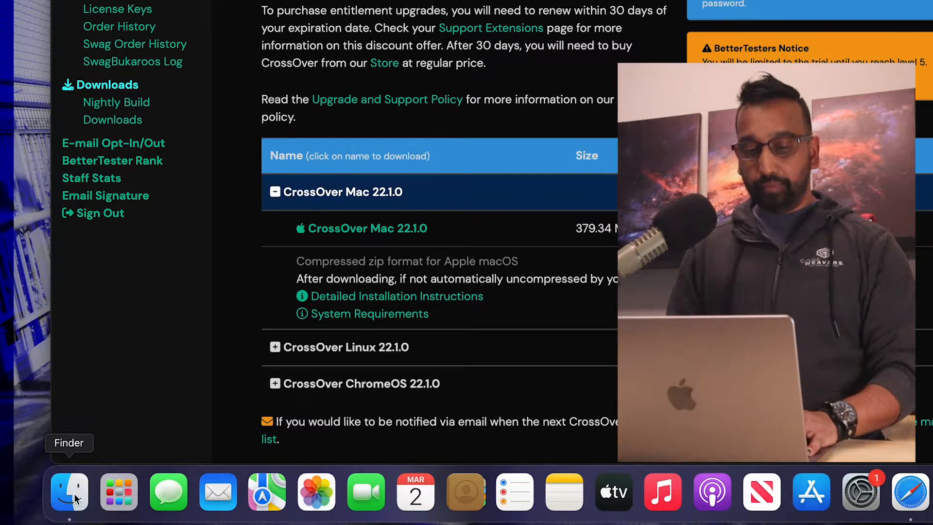
- Drag the CrossOver app from Downloads into Applications and show that folder
left_click(69, 492)
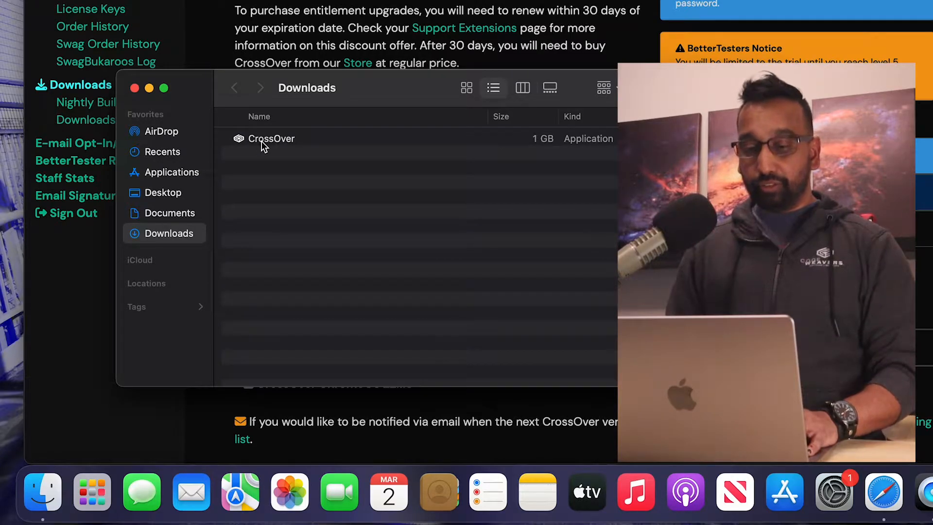
left_click(271, 138)
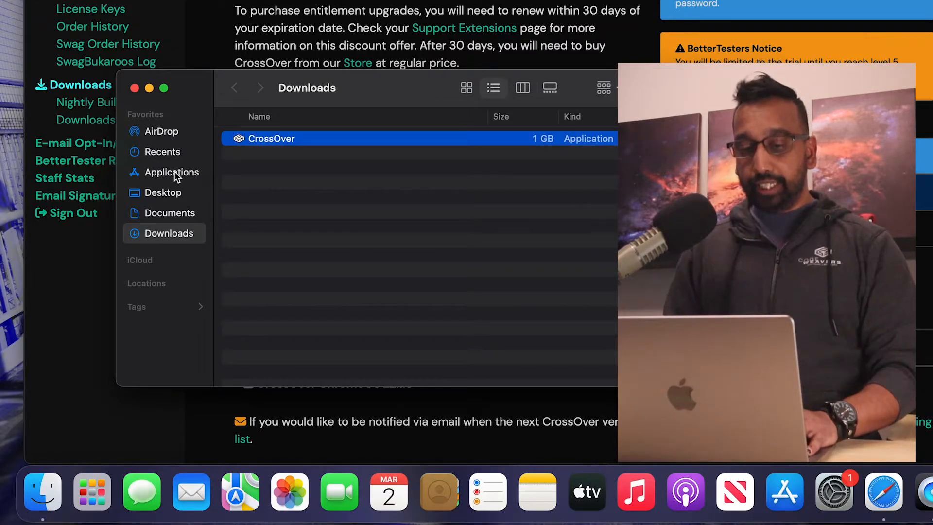
mouse_move(339, 104)
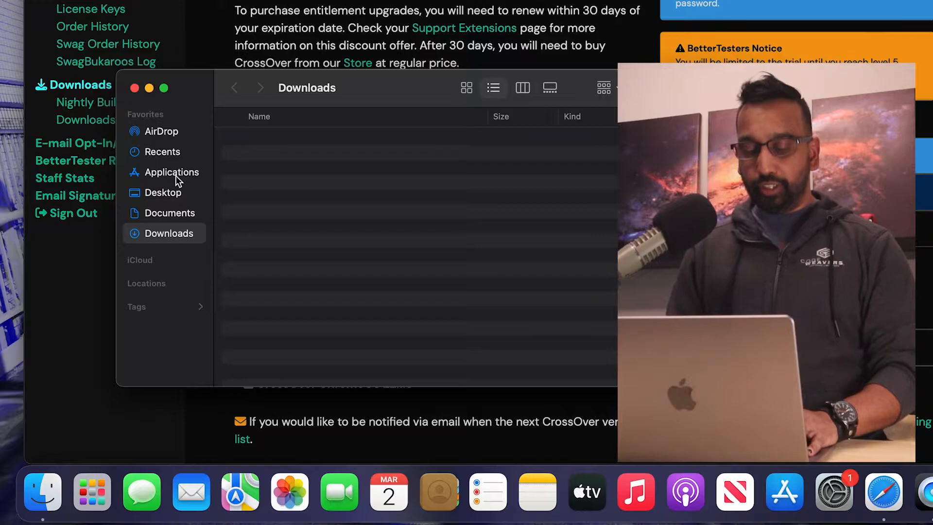
left_click(171, 172)
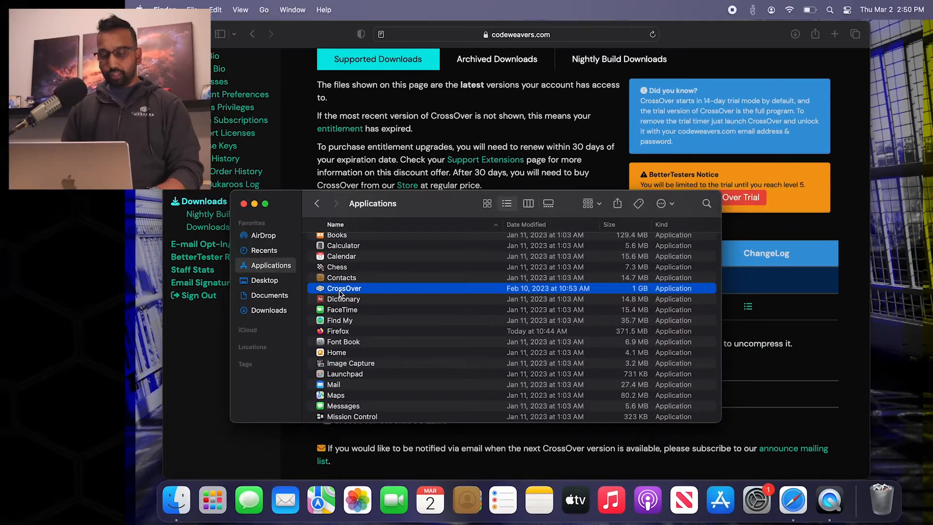
- Launch CrossOver from Applications, accept the security warning and reach the 14-day trial prompt
double_click(343, 288)
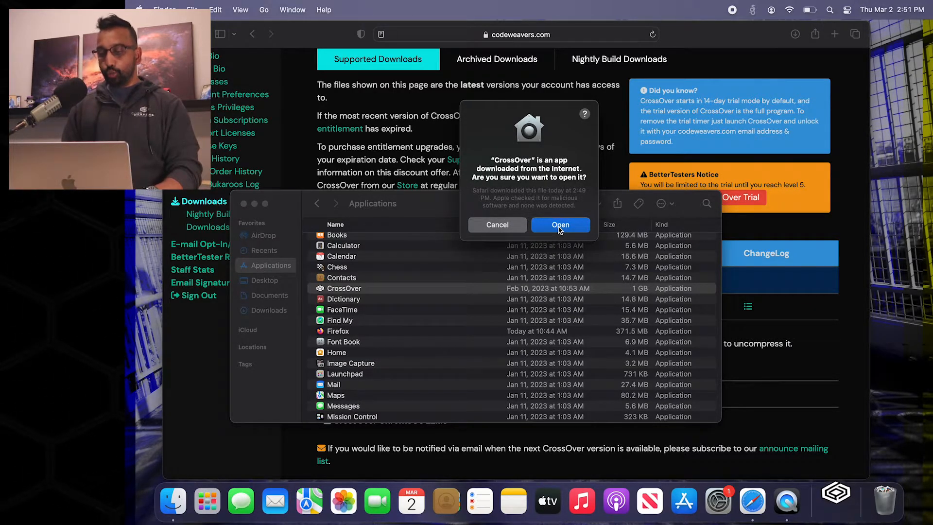
left_click(560, 224)
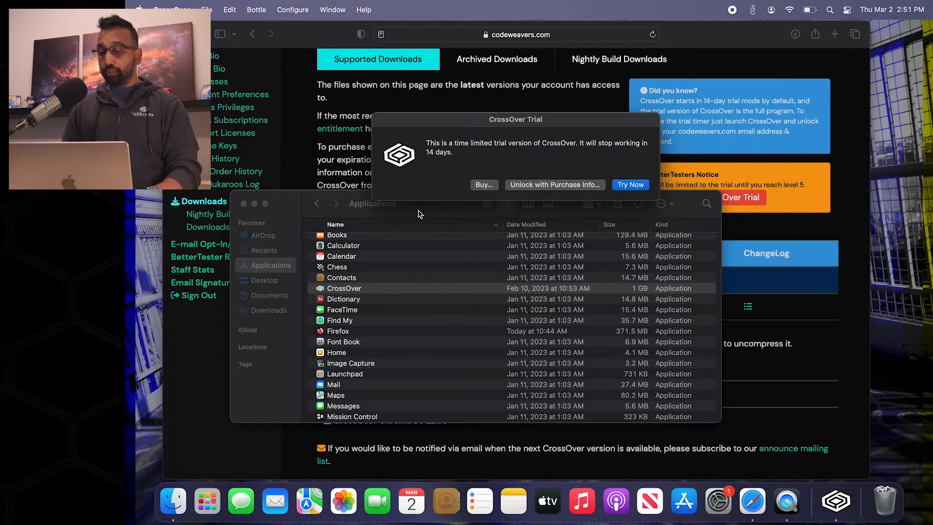
mouse_move(615, 164)
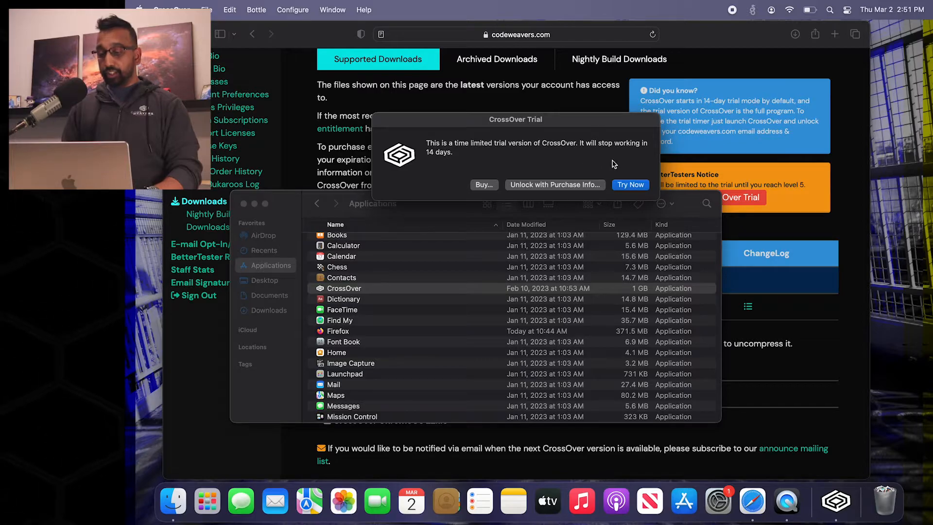